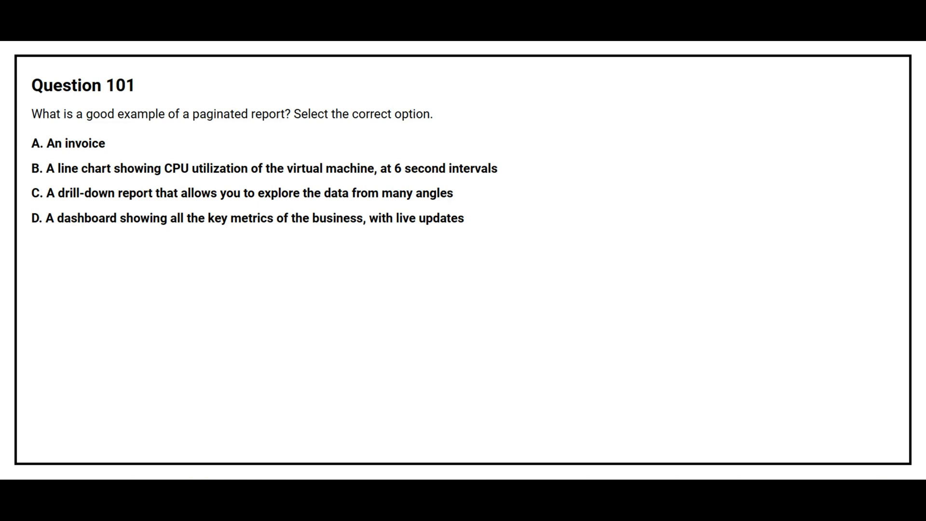
pyautogui.click(68, 143)
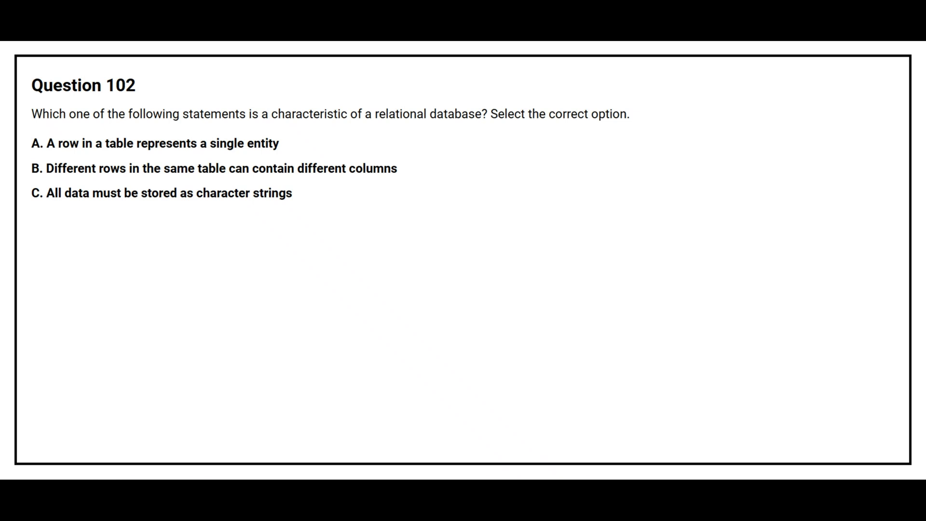
pyautogui.click(153, 142)
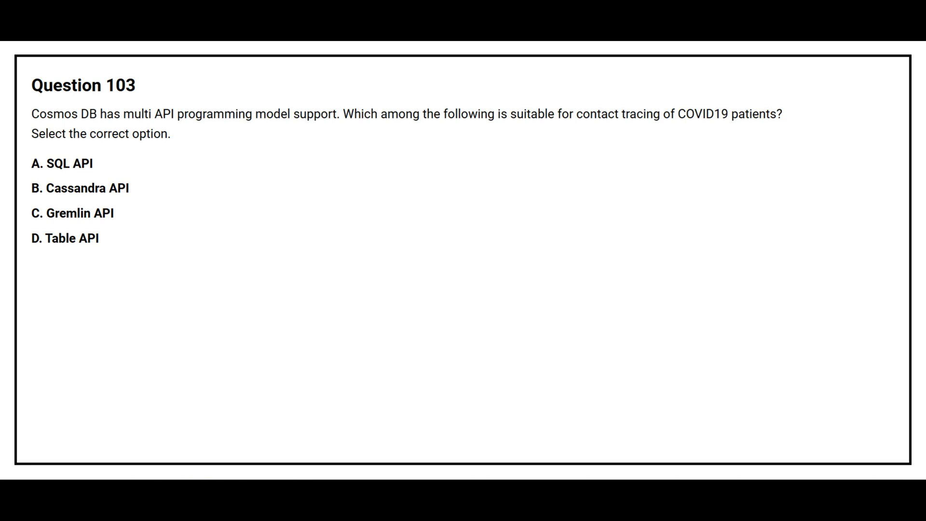
pyautogui.click(72, 213)
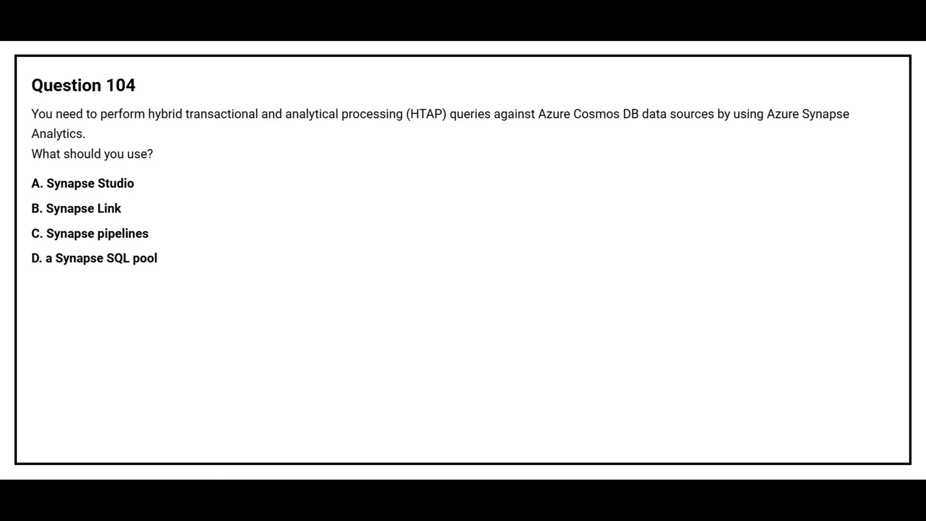
pyautogui.click(75, 208)
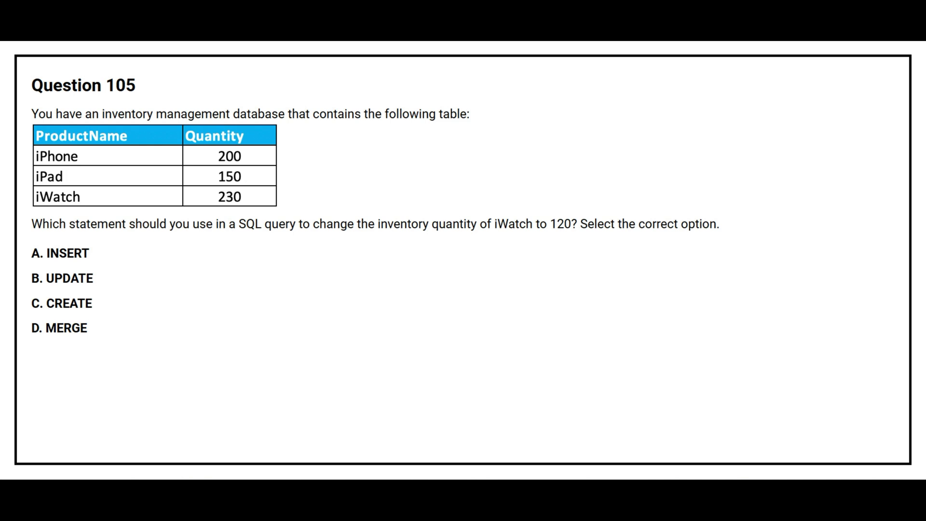
pyautogui.click(61, 279)
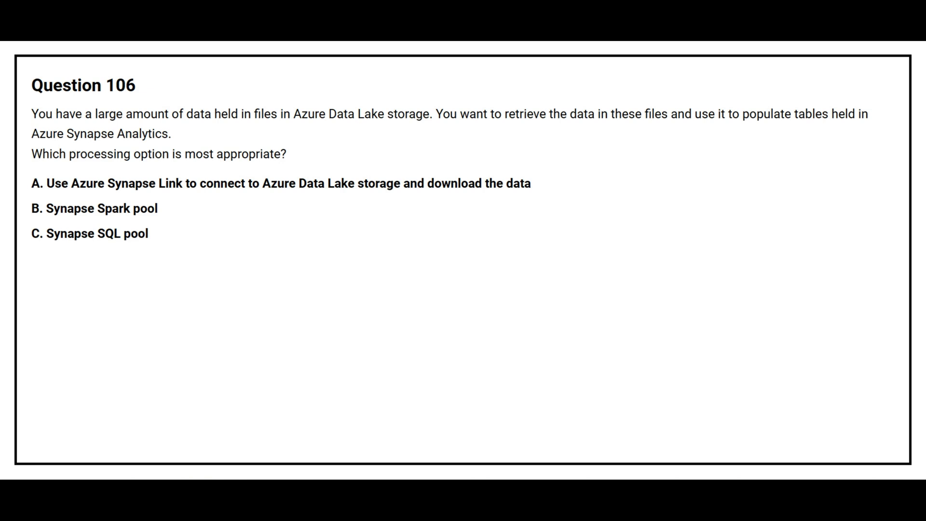
pyautogui.click(89, 233)
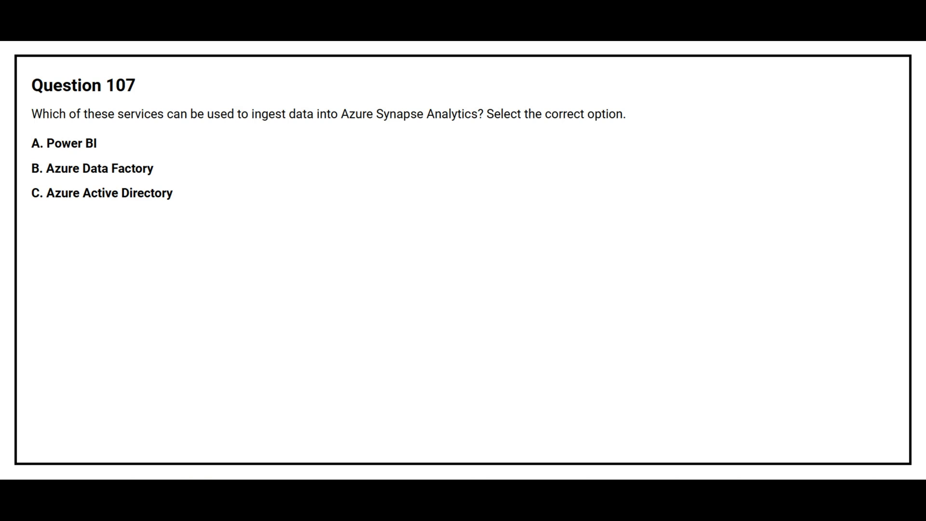
pyautogui.click(92, 168)
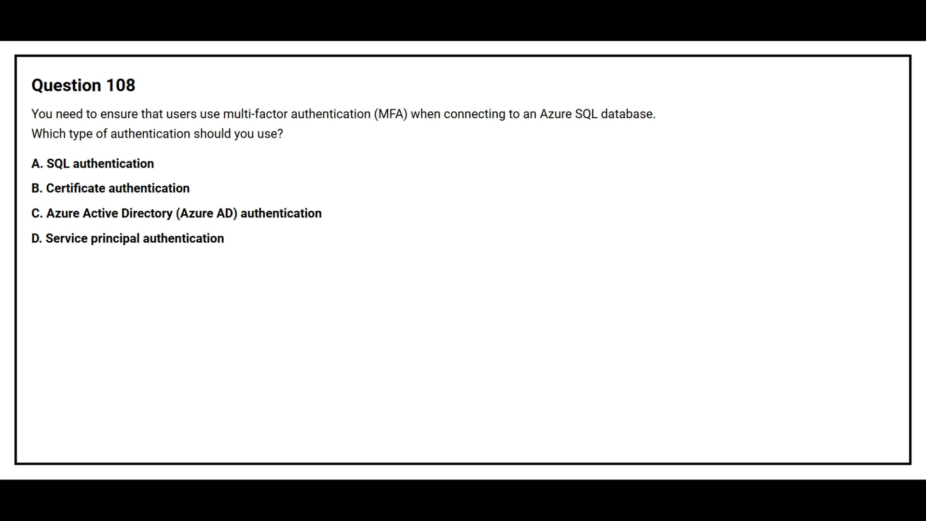
pyautogui.click(177, 213)
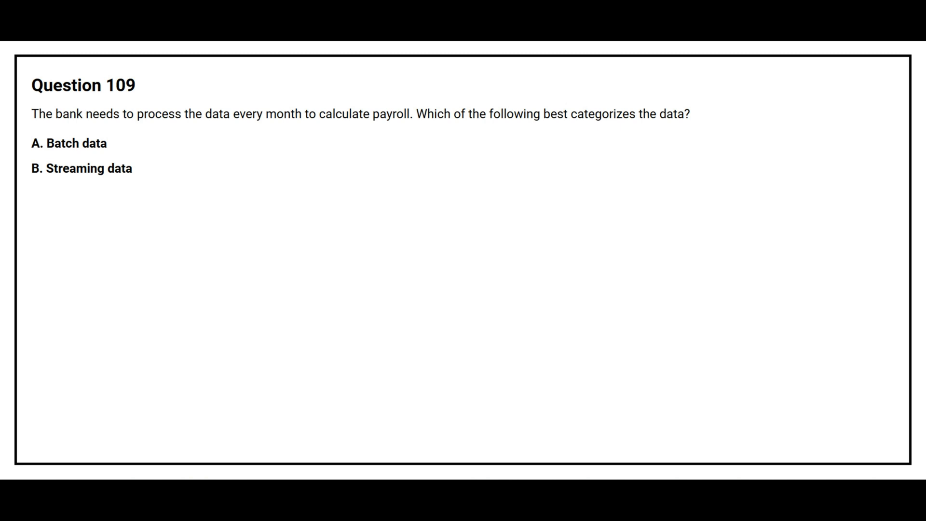
pyautogui.click(68, 142)
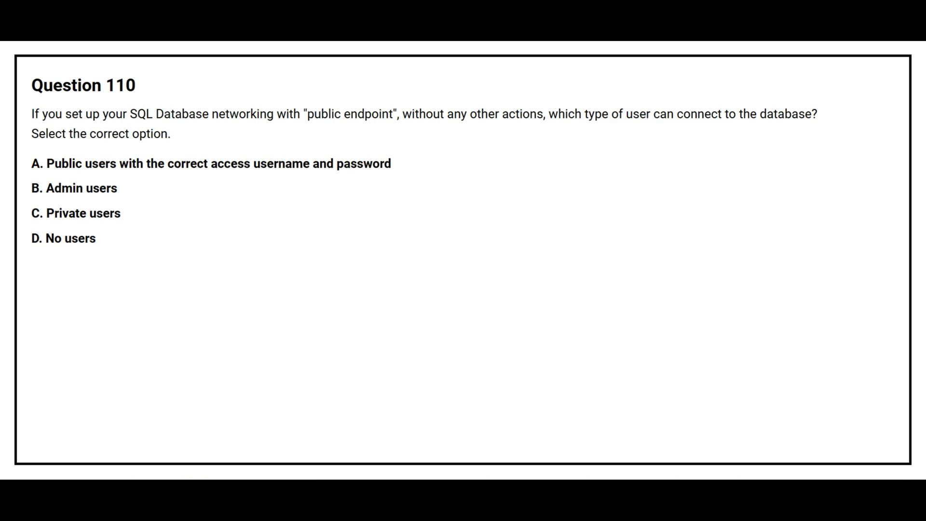
pyautogui.click(63, 239)
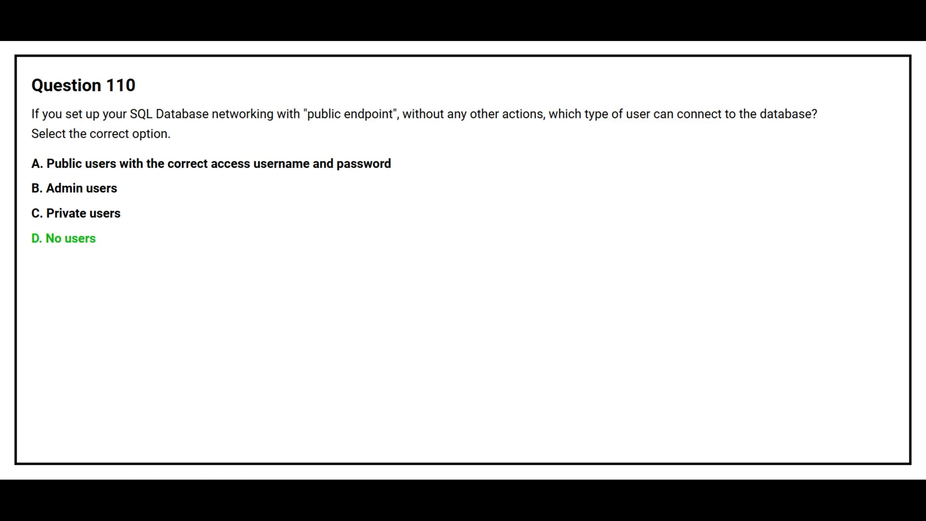